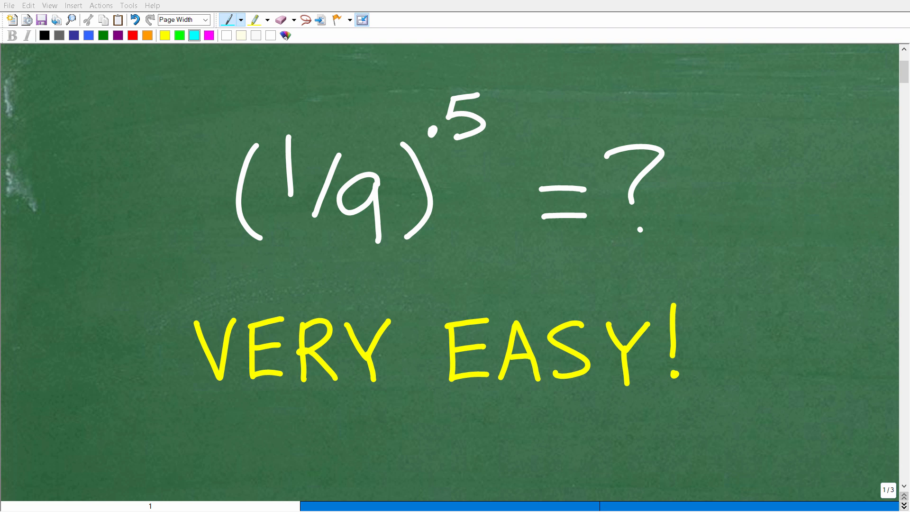
# - Underline VERY EASY! in cyan, highlight (1/9)^.5 and tick the expression with a check mark
pyautogui.click(208, 404)
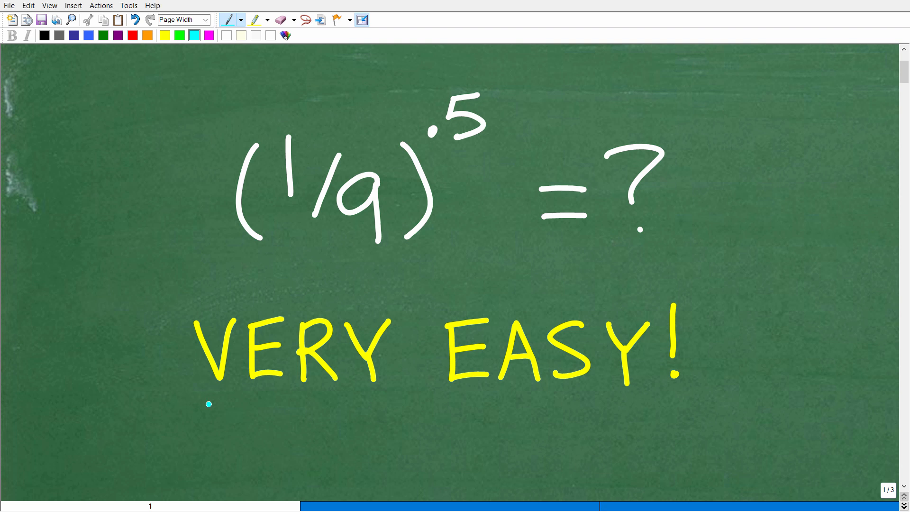
pyautogui.moveTo(187, 402); pyautogui.dragTo(707, 411)
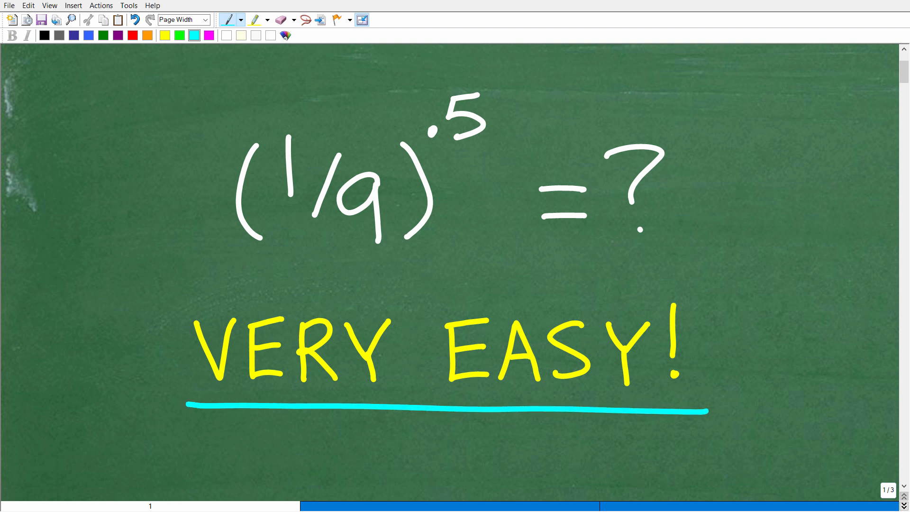
pyautogui.moveTo(296, 125); pyautogui.dragTo(377, 203)
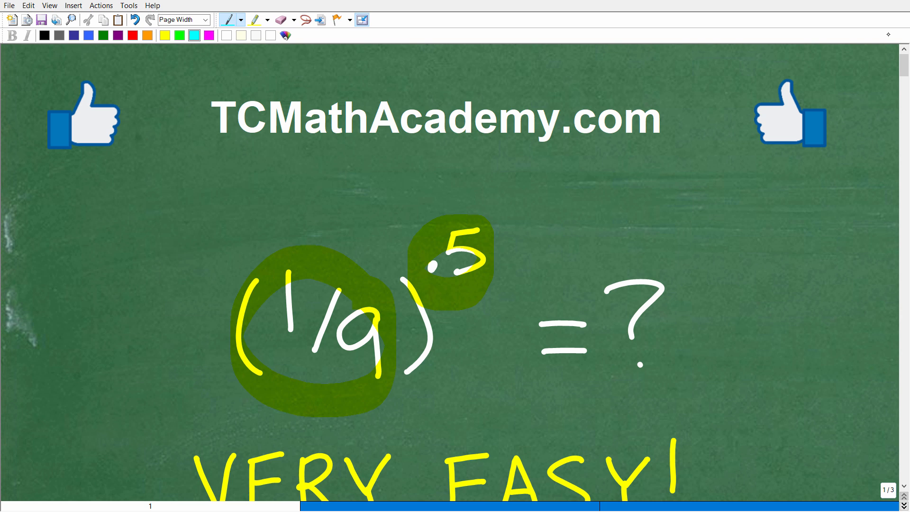
pyautogui.moveTo(134, 331); pyautogui.dragTo(206, 281)
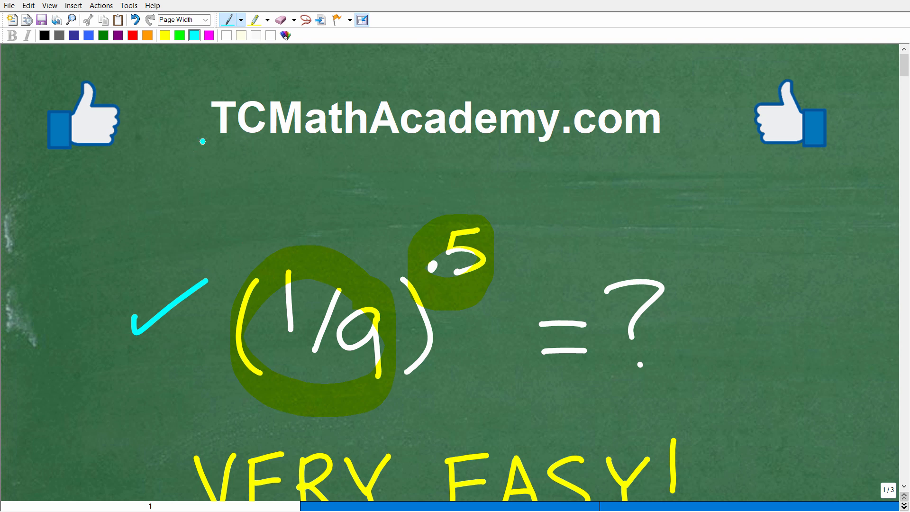
# - Underline TCMathAcademy.com and add a check mark beside the right thumbs-up
pyautogui.moveTo(186, 149); pyautogui.dragTo(661, 151)
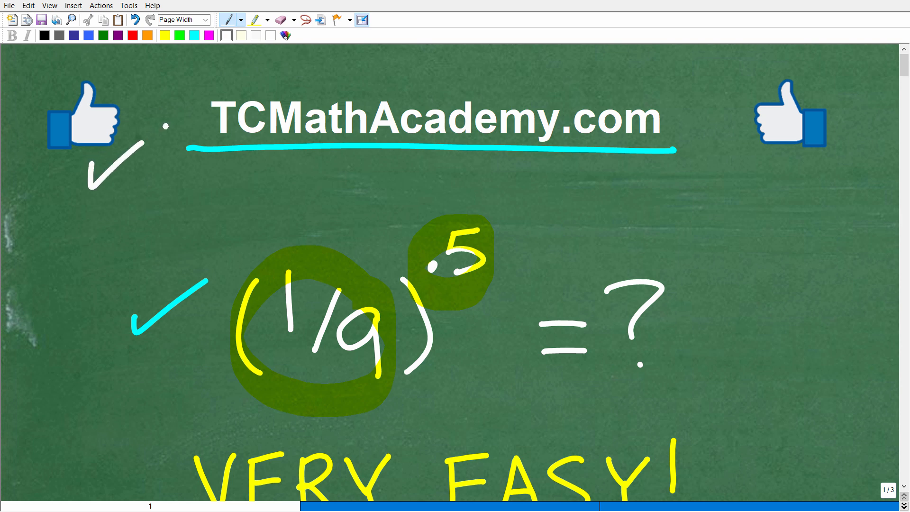
pyautogui.moveTo(725, 157); pyautogui.dragTo(766, 134)
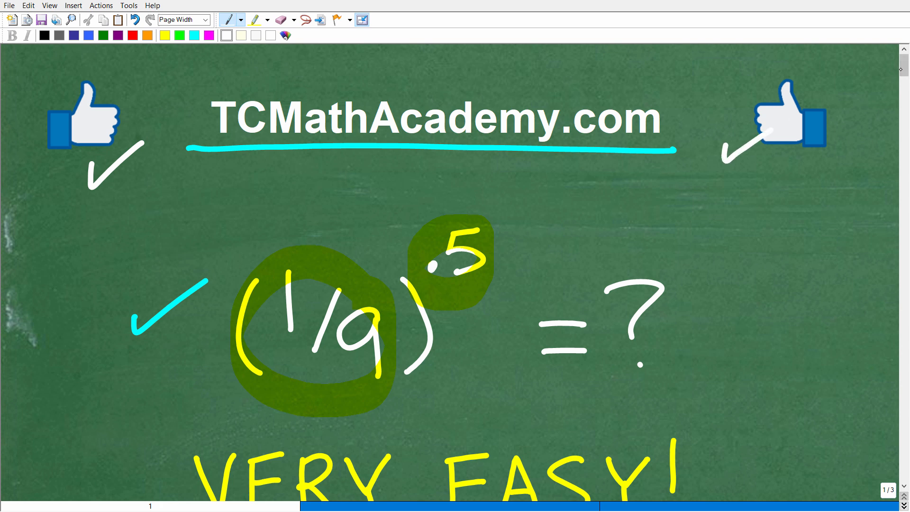
# - Scroll down past the circled 1/3 answer to the next copy of the (1/9)^.5 problem
pyautogui.scroll(-3)
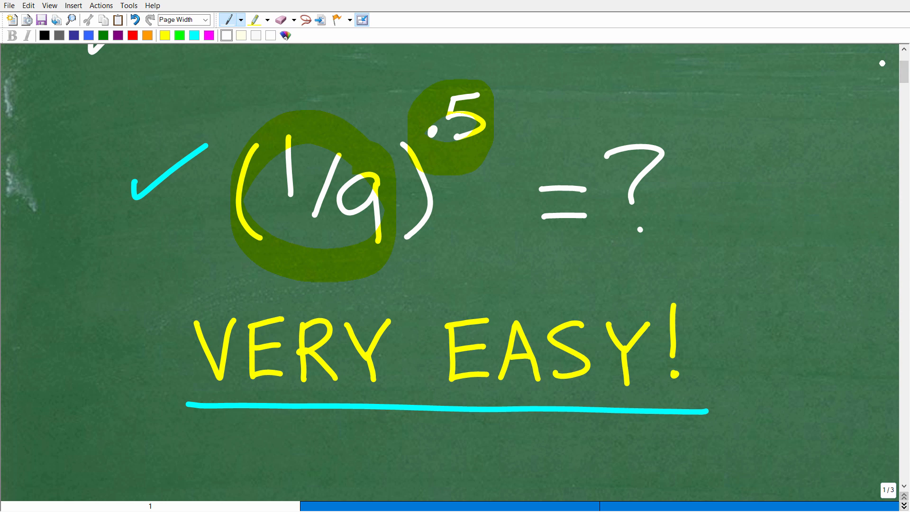
pyautogui.scroll(-3)
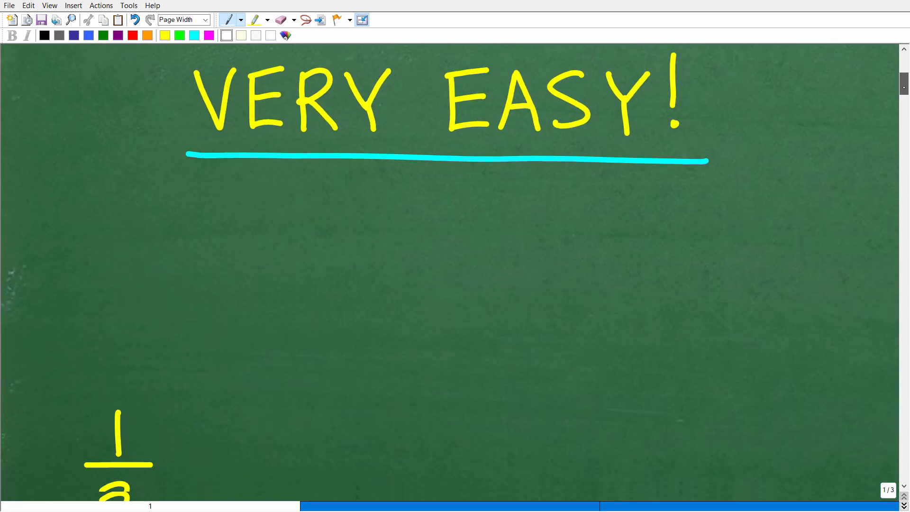
pyautogui.scroll(-3)
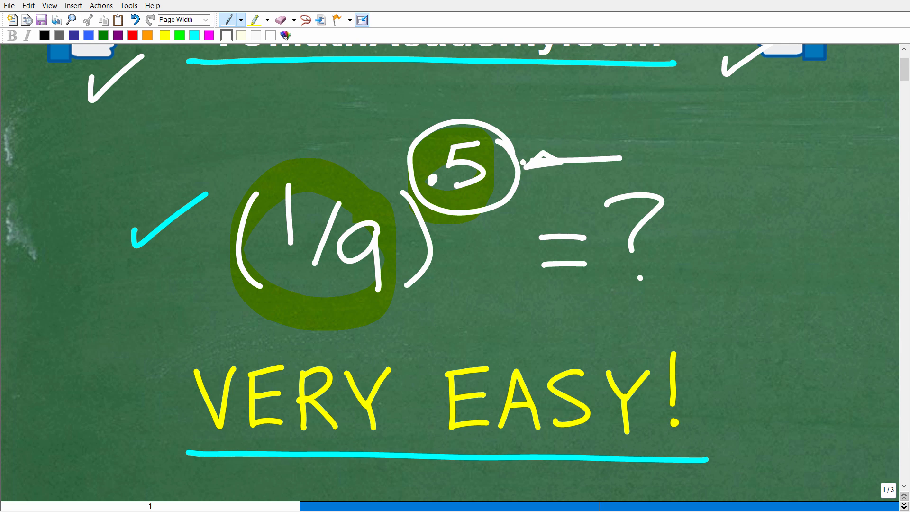
pyautogui.scroll(-3)
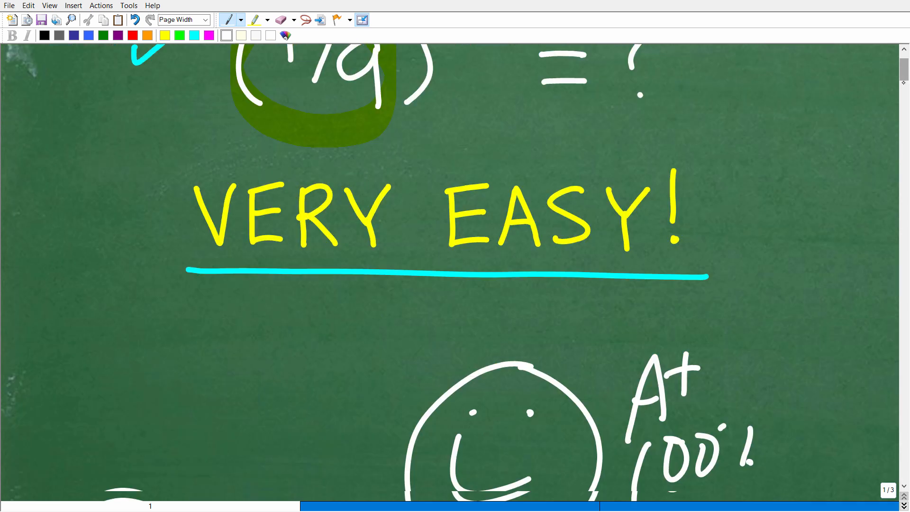
pyautogui.scroll(-3)
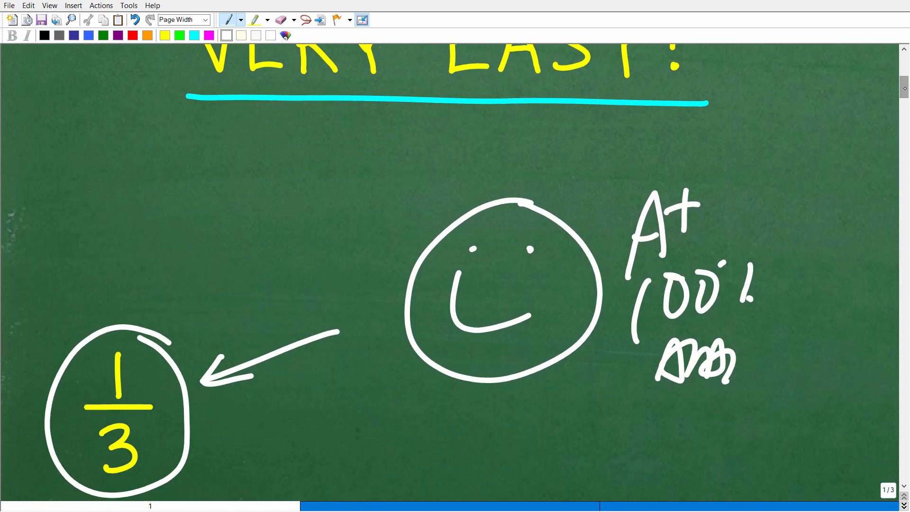
pyautogui.scroll(-3)
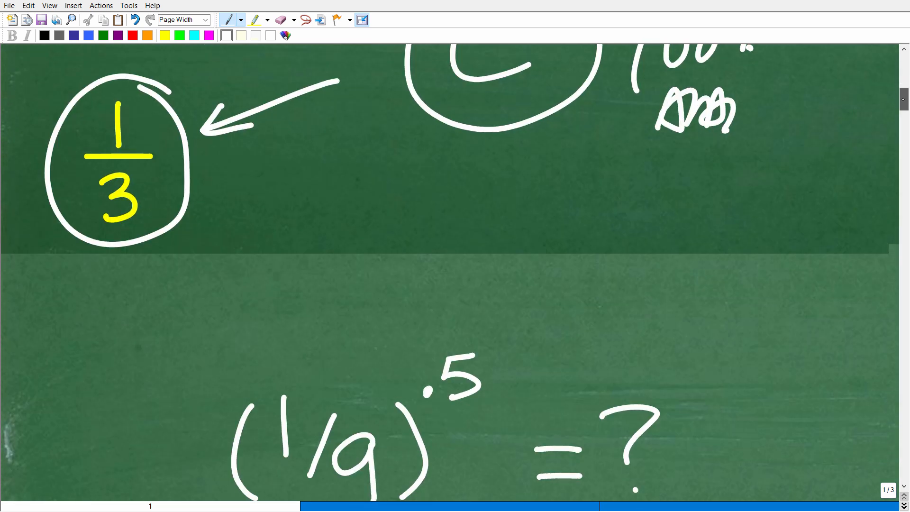
# - Write .5 = 1/2 in white beside the problem and circle the 1/2
pyautogui.scroll(-3)
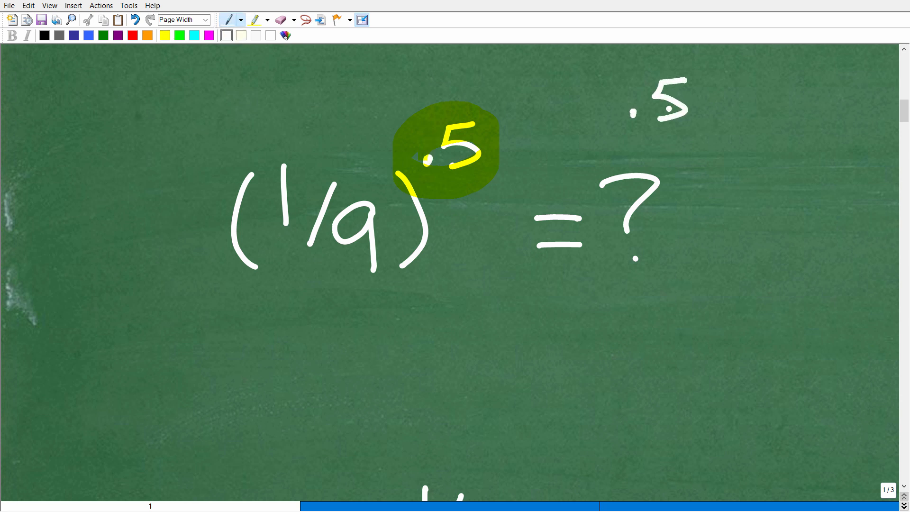
pyautogui.moveTo(691, 96); pyautogui.dragTo(778, 107)
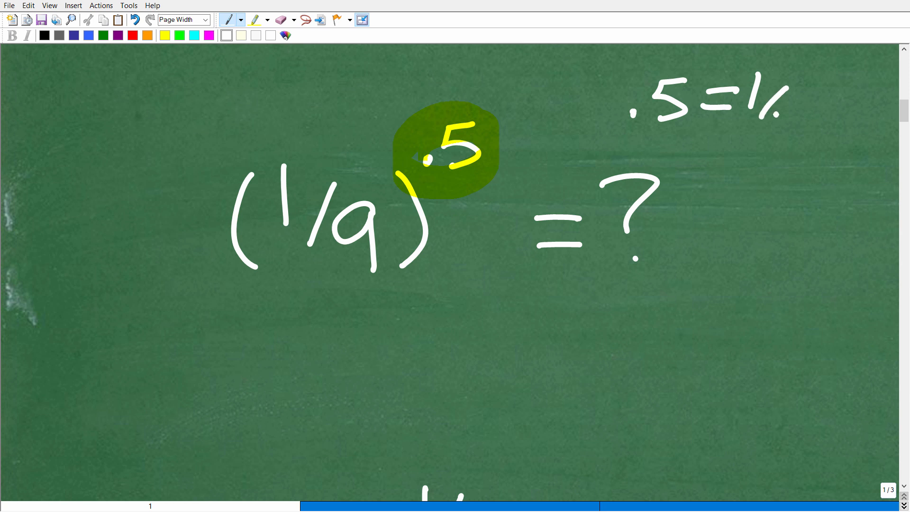
pyautogui.moveTo(780, 110); pyautogui.dragTo(798, 142)
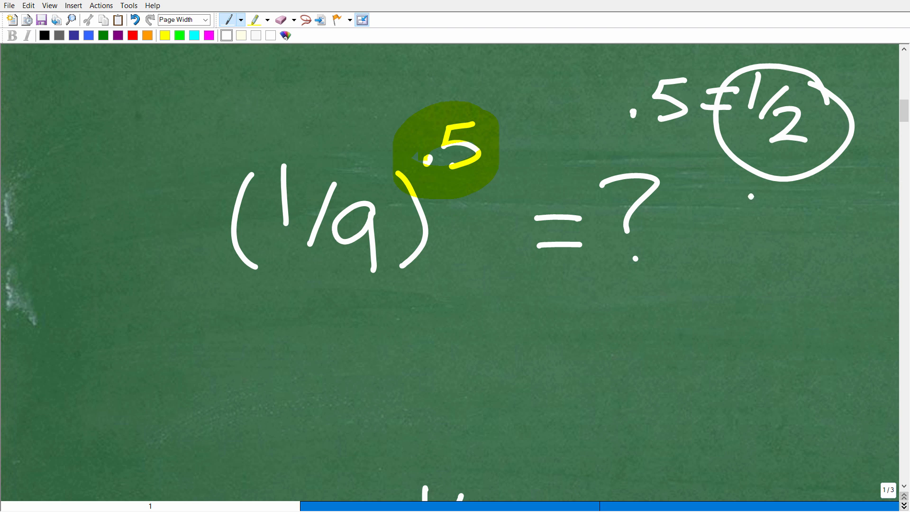
# - Circle the .5 exponent, then write a 2³ example with its base and exponent circled and arrowed
pyautogui.moveTo(734, 246); pyautogui.dragTo(752, 191)
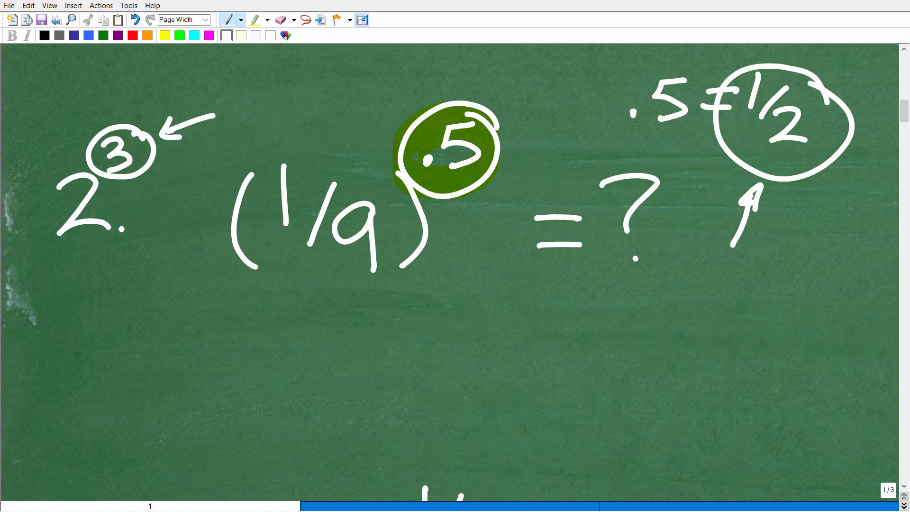
pyautogui.moveTo(52, 168); pyautogui.dragTo(88, 307)
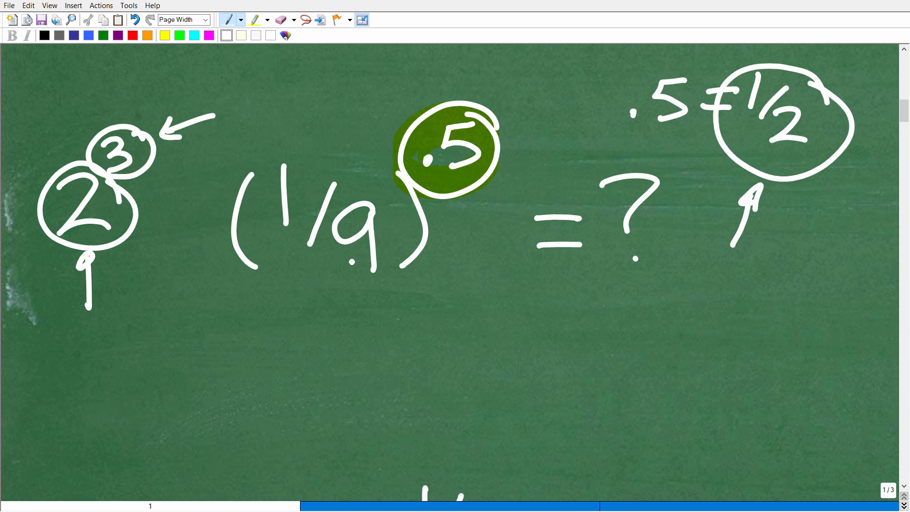
pyautogui.moveTo(93, 129); pyautogui.dragTo(157, 134)
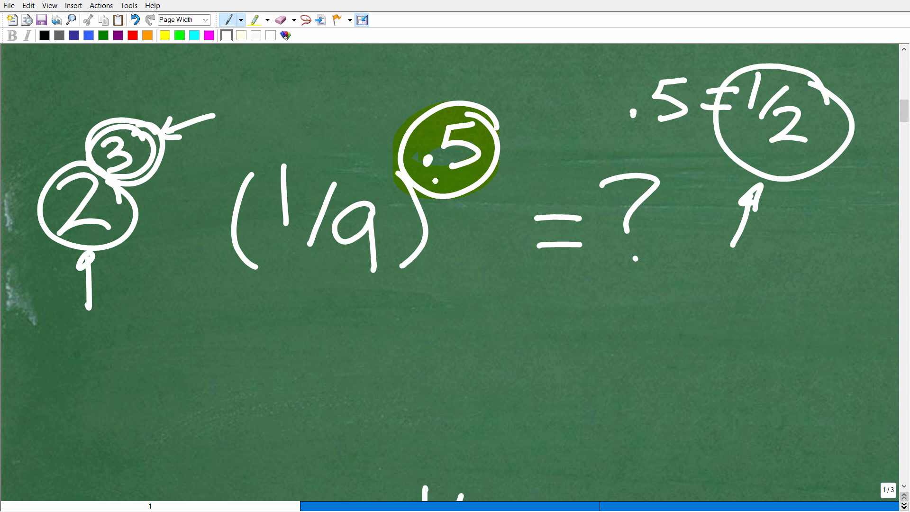
# - Highlight the 1/2 exponent of (1/9)^1/2 with the highlighter, then draw a pen arrow toward the (4)^1/2 = ? example
pyautogui.scroll(-3)
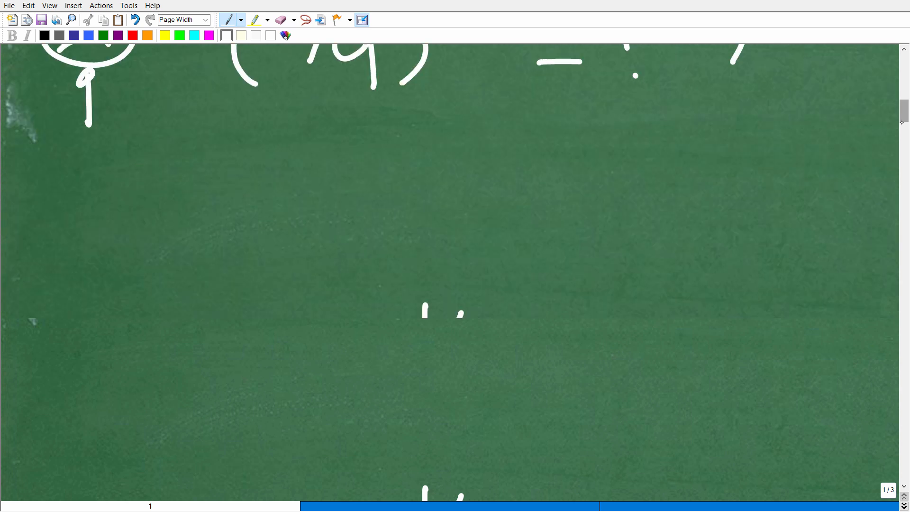
pyautogui.scroll(-3)
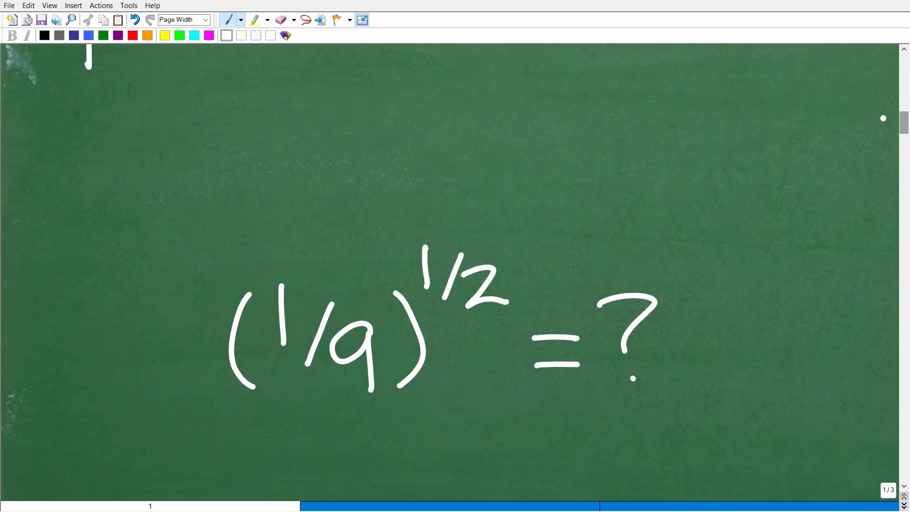
pyautogui.click(254, 19)
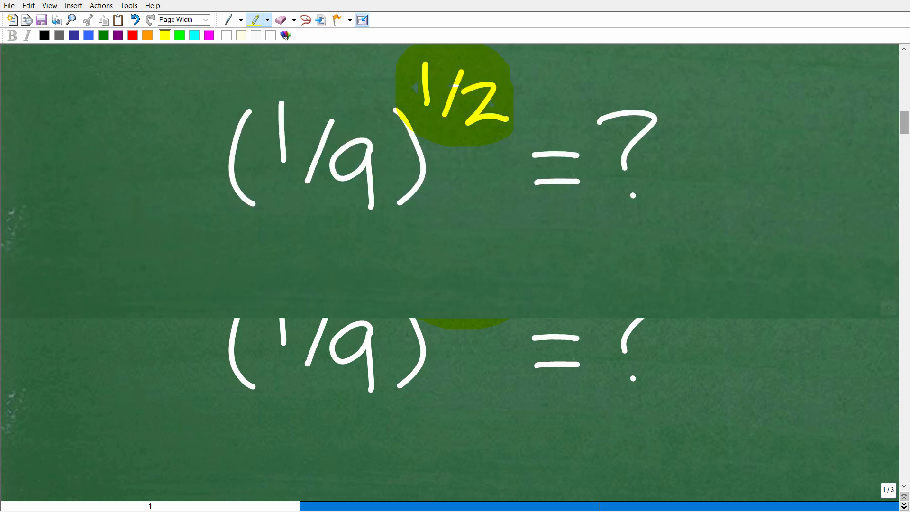
pyautogui.scroll(-3)
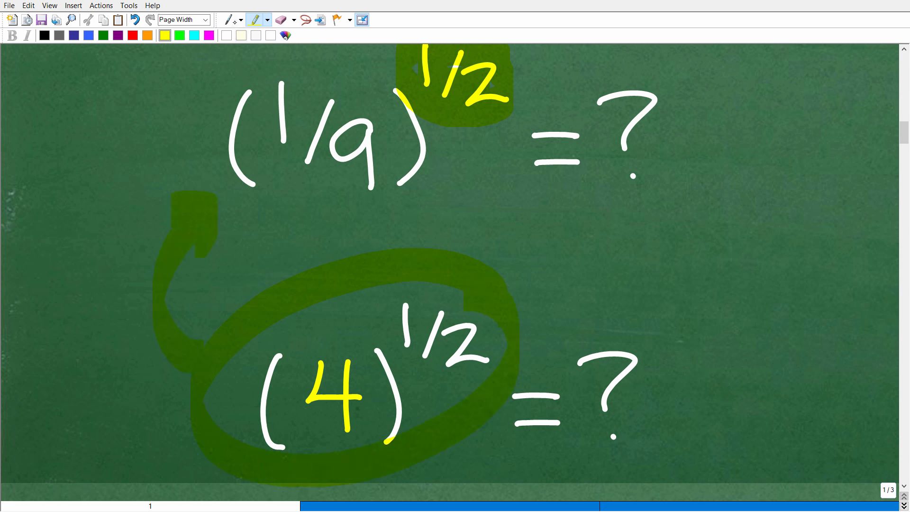
pyautogui.click(228, 19)
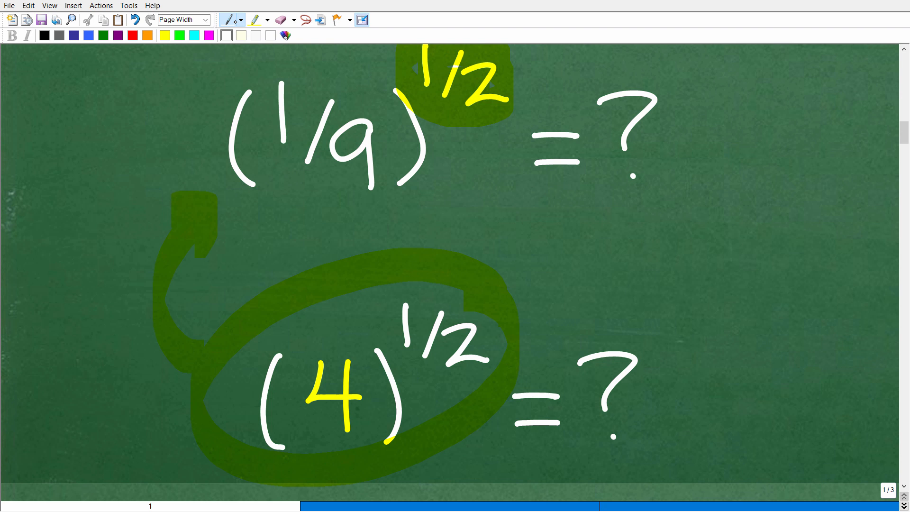
pyautogui.moveTo(609, 243); pyautogui.dragTo(542, 290)
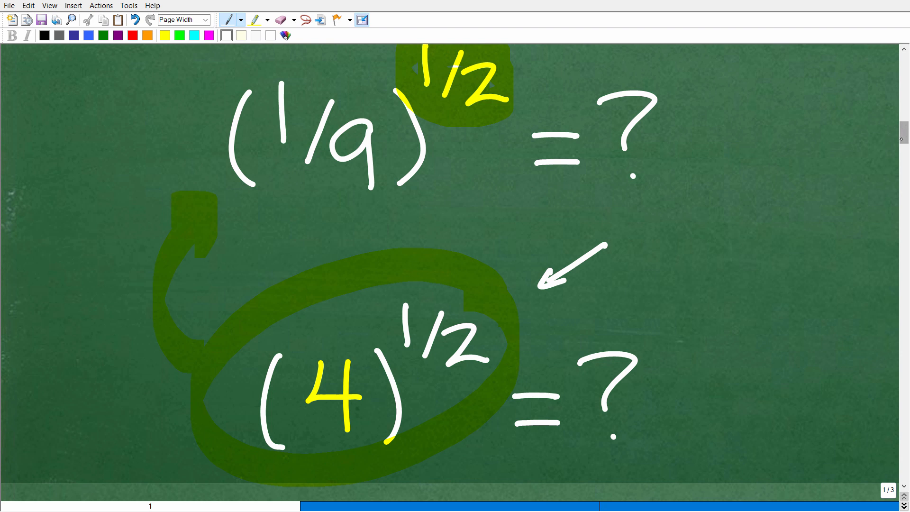
# - Write 4^1/2 with base and exponent circled and draw a green arrow up at the y^x calculator key
pyautogui.scroll(-3)
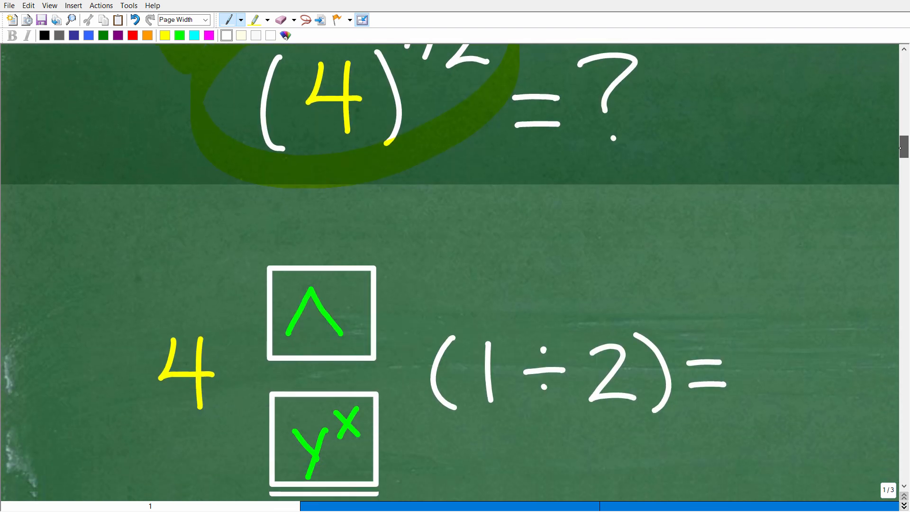
pyautogui.scroll(-3)
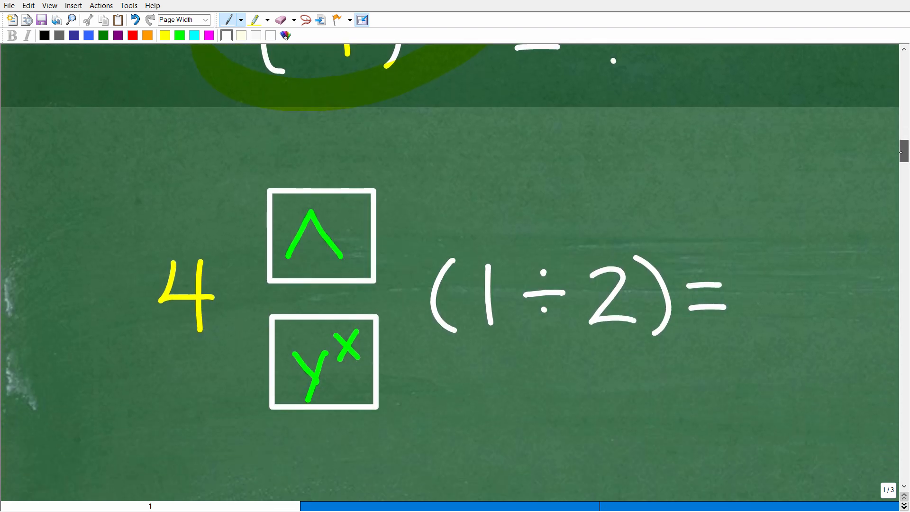
pyautogui.scroll(-3)
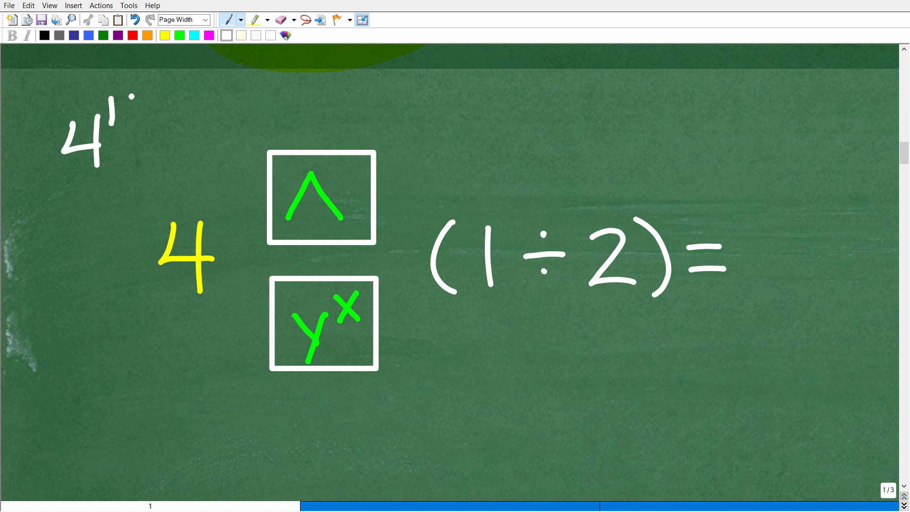
pyautogui.moveTo(120, 113); pyautogui.dragTo(157, 139)
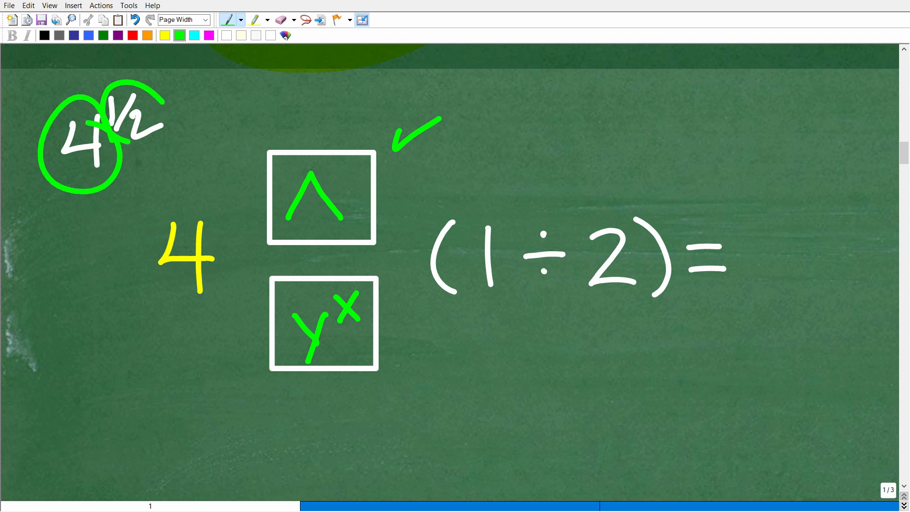
pyautogui.moveTo(218, 85); pyautogui.dragTo(183, 107)
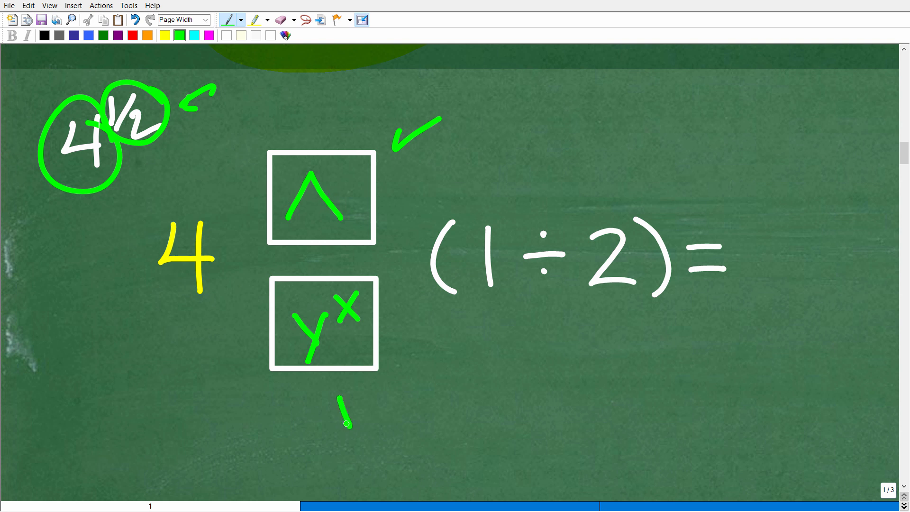
pyautogui.moveTo(342, 421); pyautogui.dragTo(345, 395)
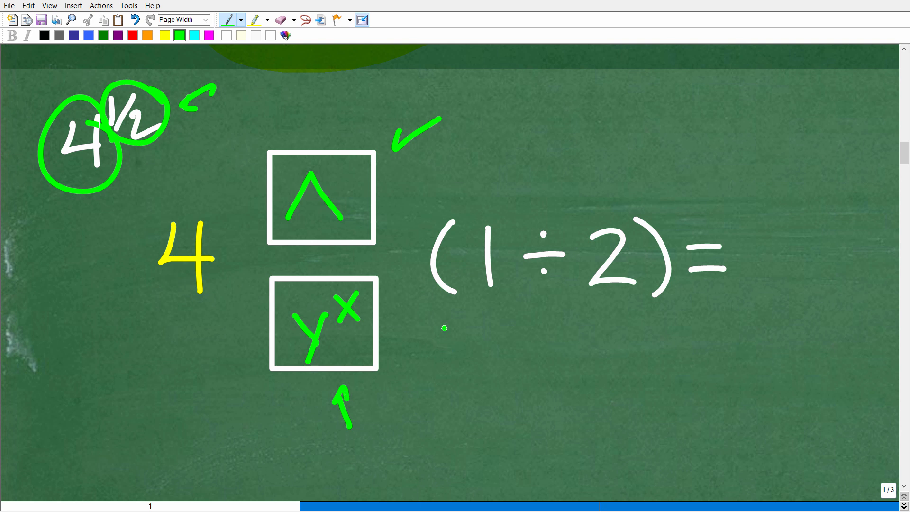
pyautogui.moveTo(524, 312)
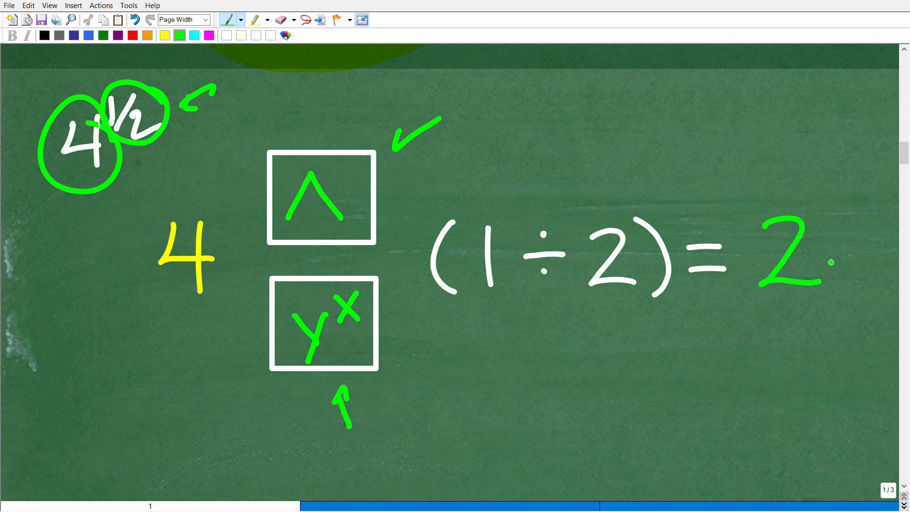
# - Arrow the circled 1/2 in (4)^1/2, link it to the root with a curved arrow, and finish √4 = 2
pyautogui.scroll(-3)
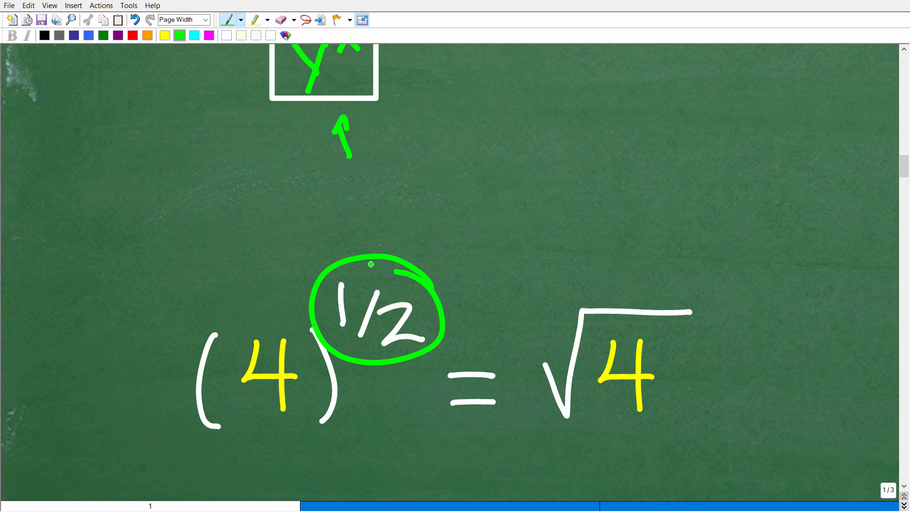
pyautogui.moveTo(415, 250); pyautogui.dragTo(471, 194)
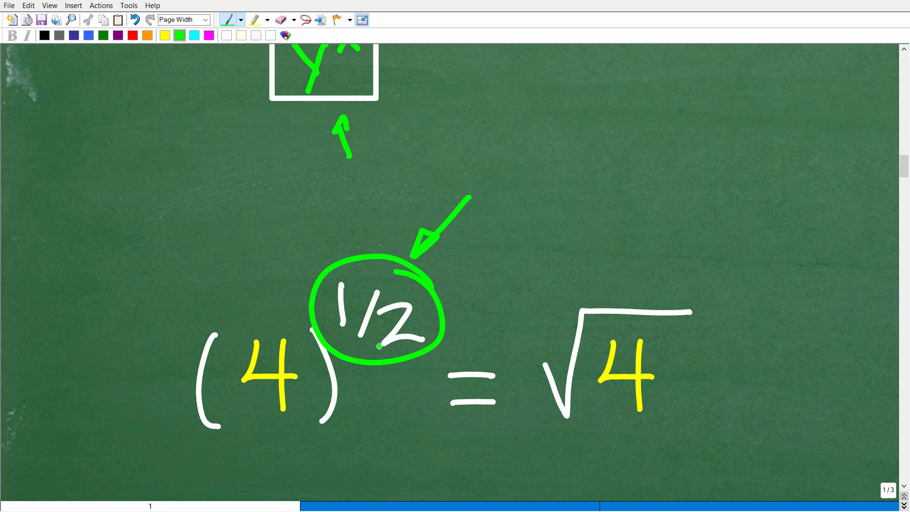
pyautogui.moveTo(711, 369); pyautogui.dragTo(746, 364)
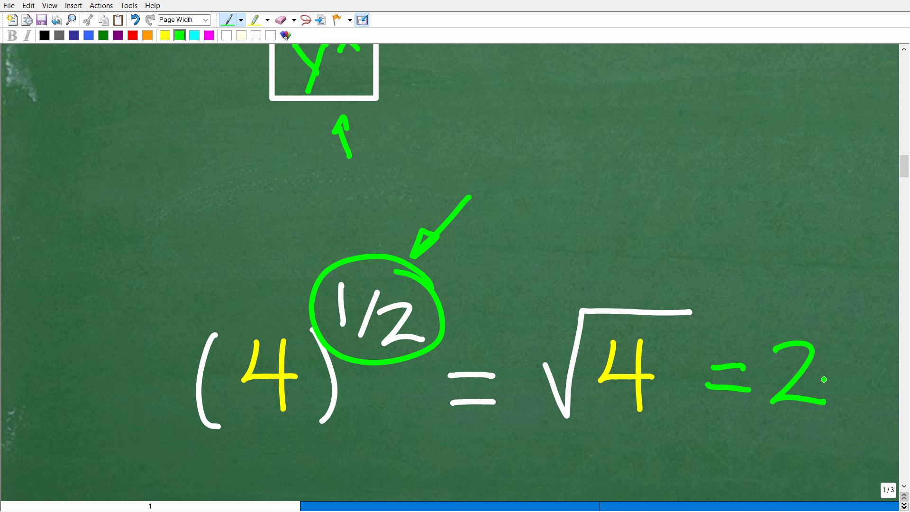
pyautogui.moveTo(479, 284); pyautogui.dragTo(531, 311)
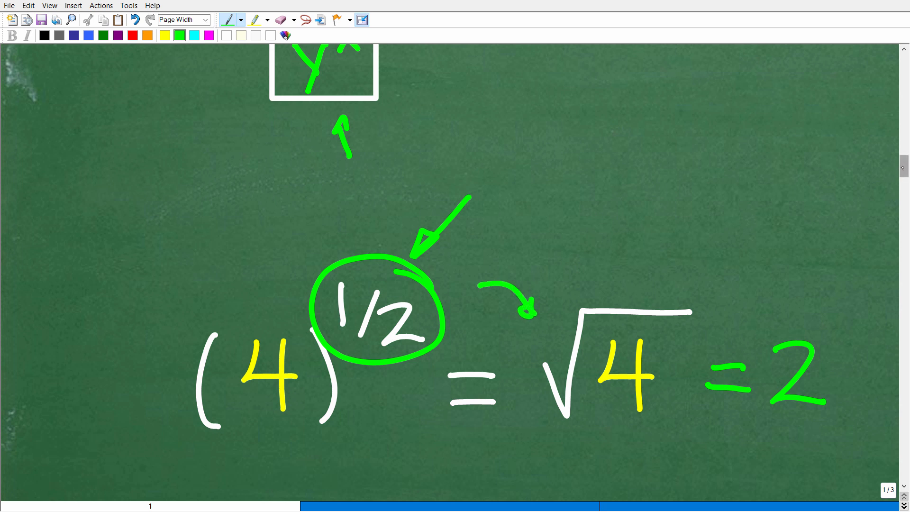
pyautogui.scroll(-3)
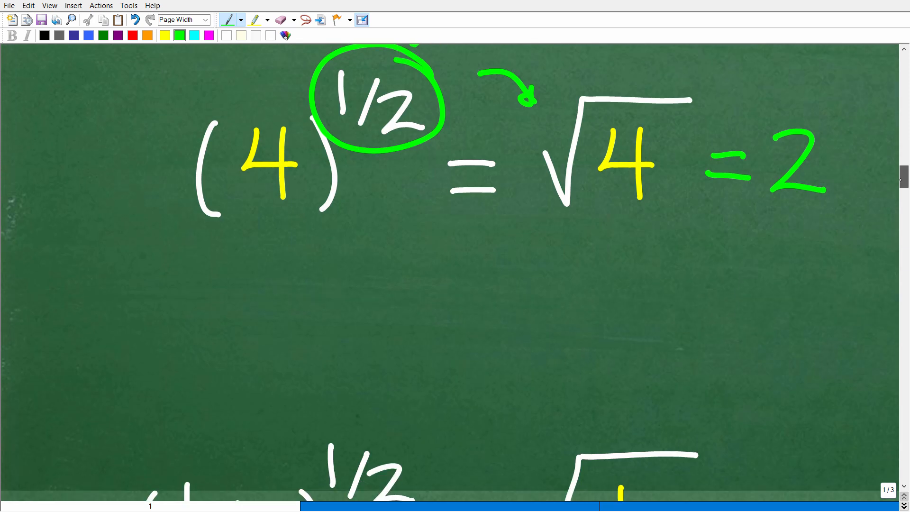
# - Scroll down to page 2 with the underlined HELP! and circled subscribe banner
pyautogui.scroll(-3)
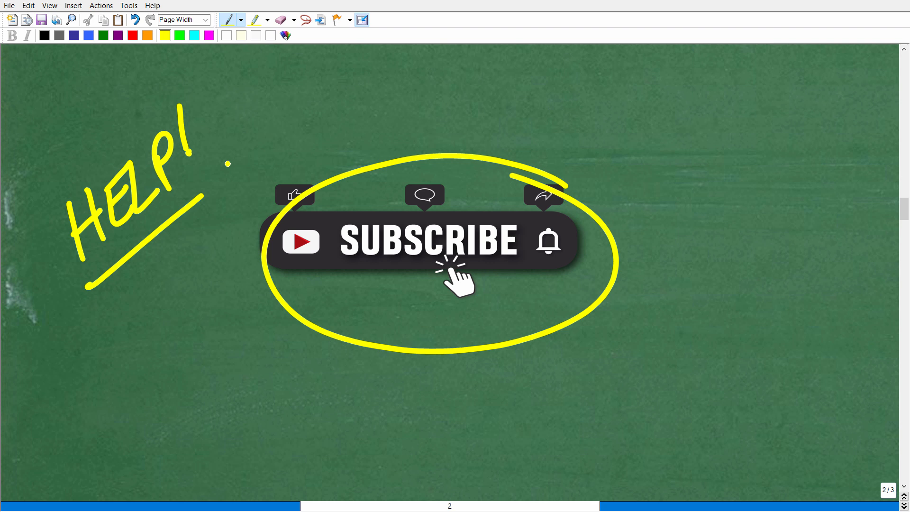
# - Draw a yellow frowning face with a question mark right of the subscribe banner
pyautogui.moveTo(725, 110); pyautogui.dragTo(738, 107)
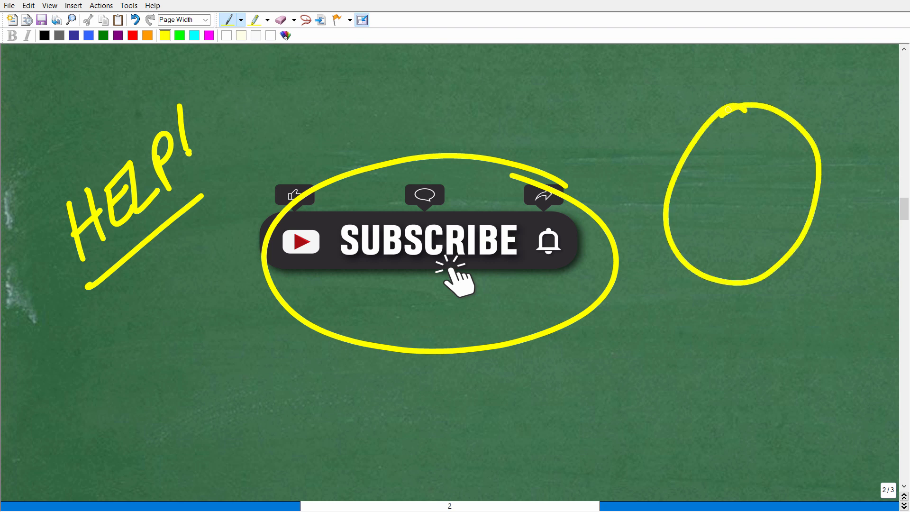
pyautogui.moveTo(720, 139); pyautogui.dragTo(766, 162)
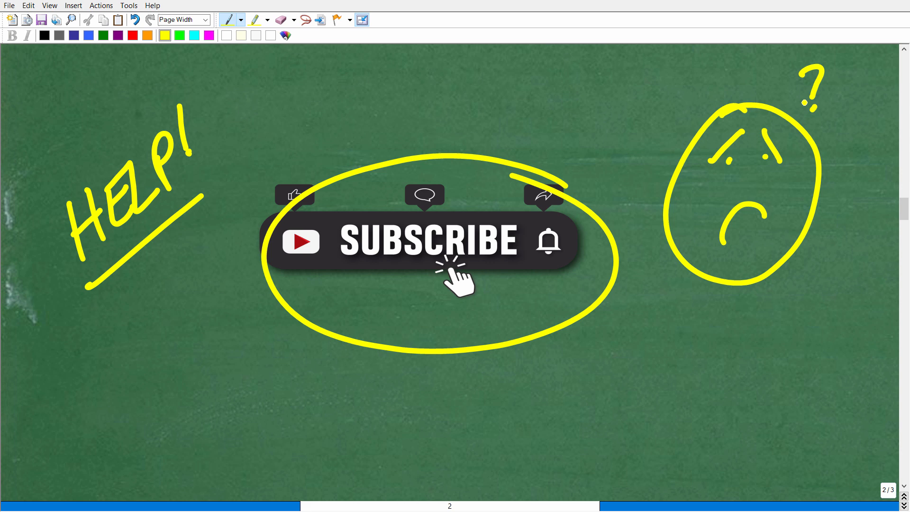
# - Sketch a yellow document with lines of text below the face and an overlapping shape
pyautogui.moveTo(699, 325); pyautogui.dragTo(699, 339)
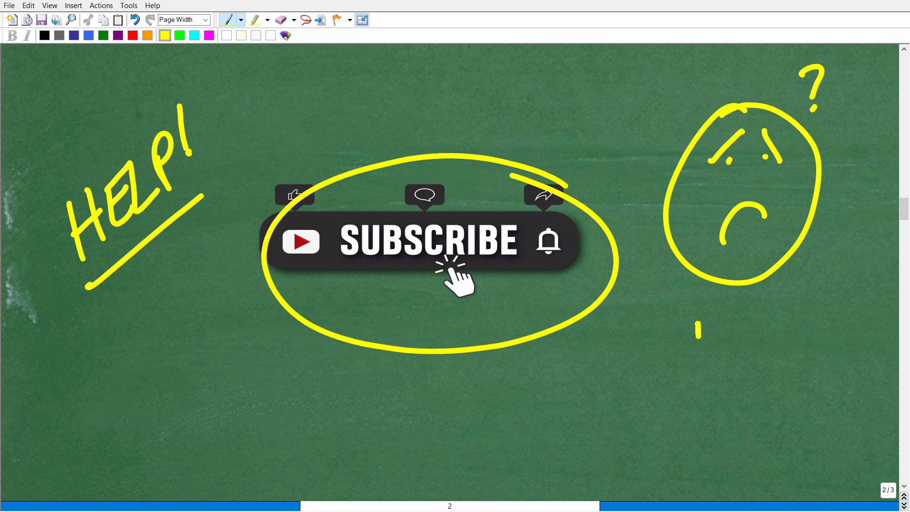
pyautogui.moveTo(703, 320); pyautogui.dragTo(831, 430)
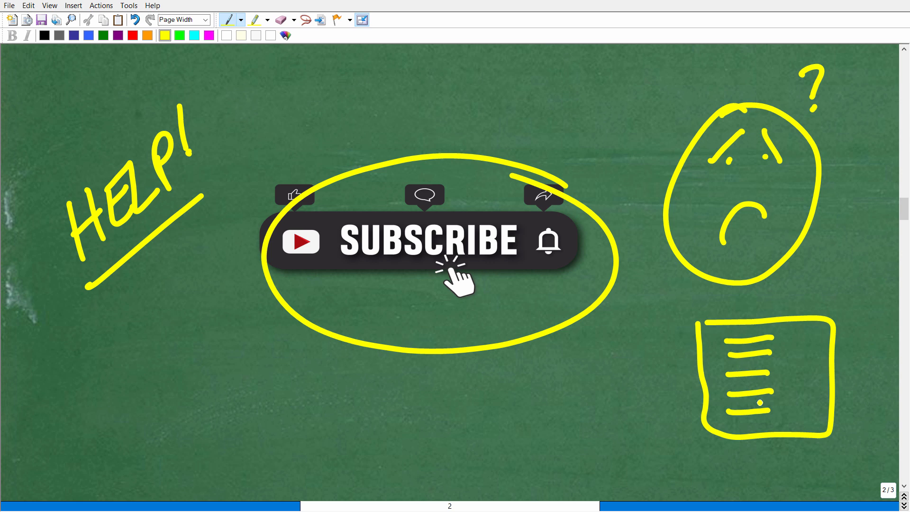
pyautogui.moveTo(624, 363); pyautogui.dragTo(668, 361)
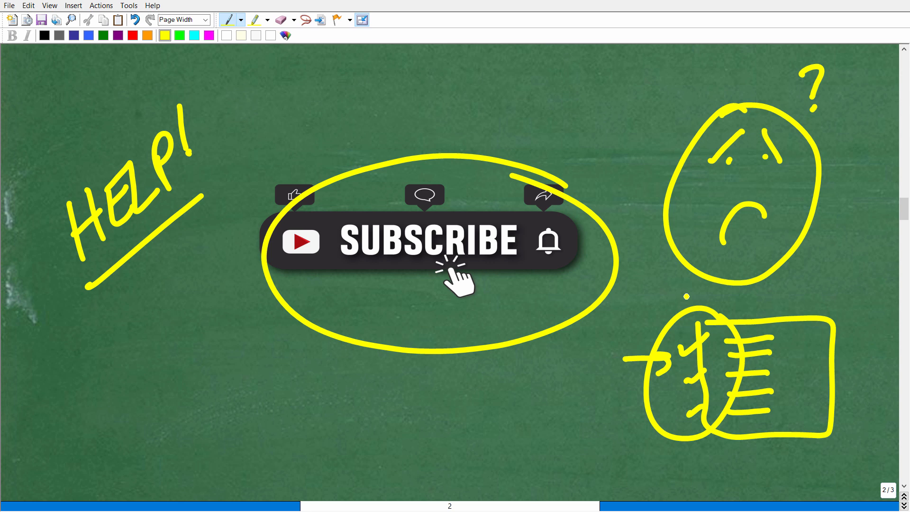
pyautogui.moveTo(345, 319); pyautogui.dragTo(404, 318)
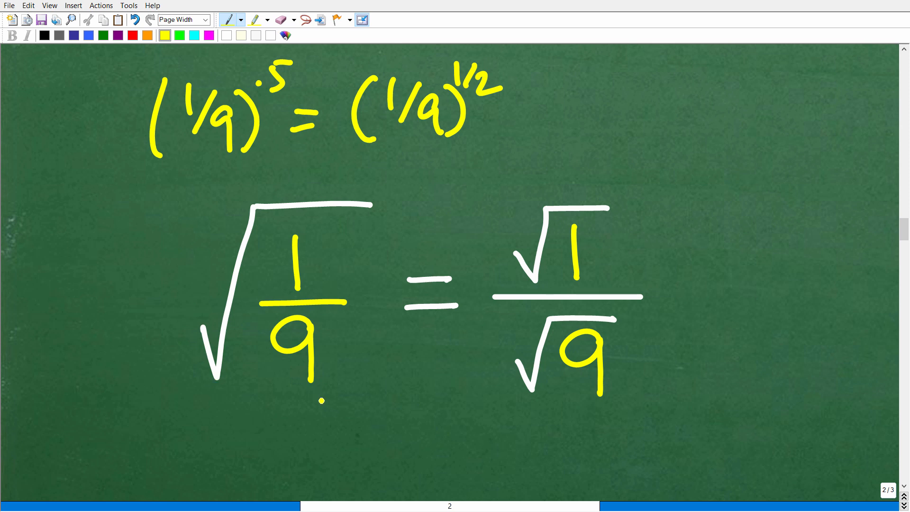
# - Switch the ink colour to cyan beside the √(1/9) = √1/√9 working
pyautogui.click(193, 36)
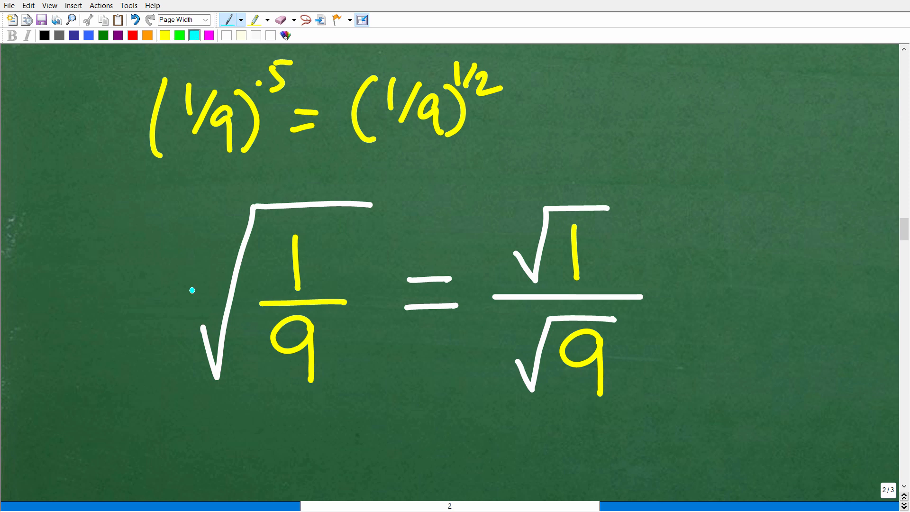
pyautogui.moveTo(343, 357)
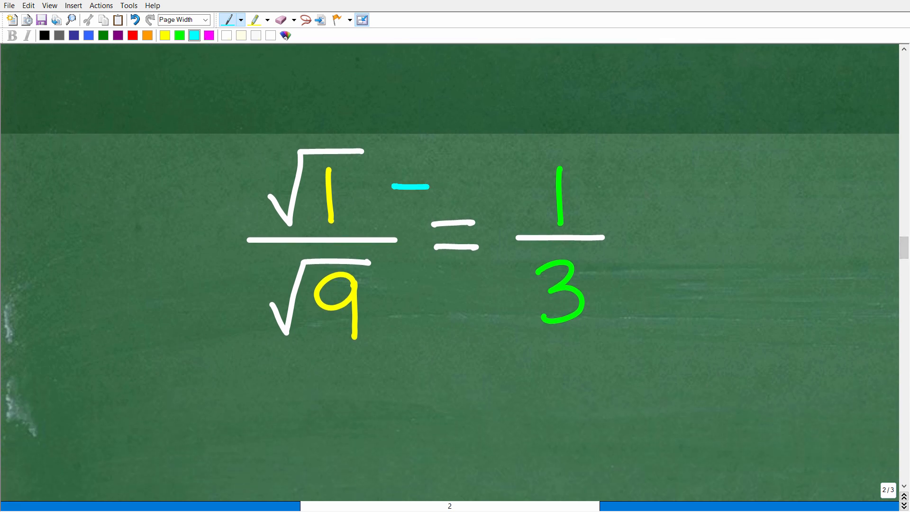
# - Draw cyan arrows from √1 and √9 to the answer 1/3 and box it
pyautogui.moveTo(416, 186); pyautogui.dragTo(485, 184)
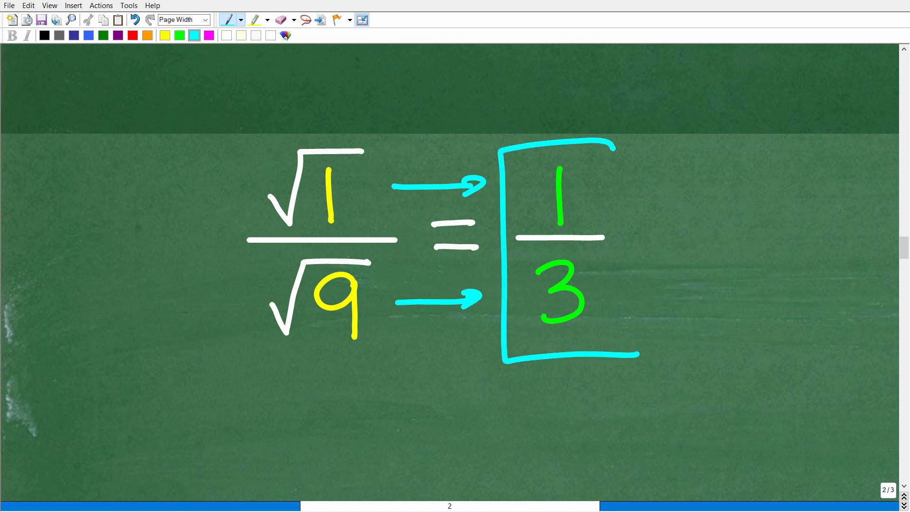
pyautogui.moveTo(616, 145); pyautogui.dragTo(633, 357)
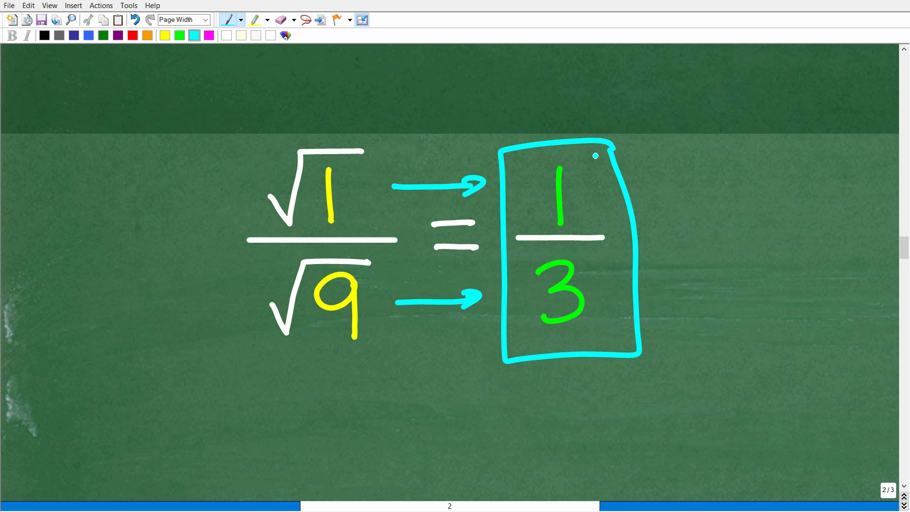
pyautogui.moveTo(656, 249)
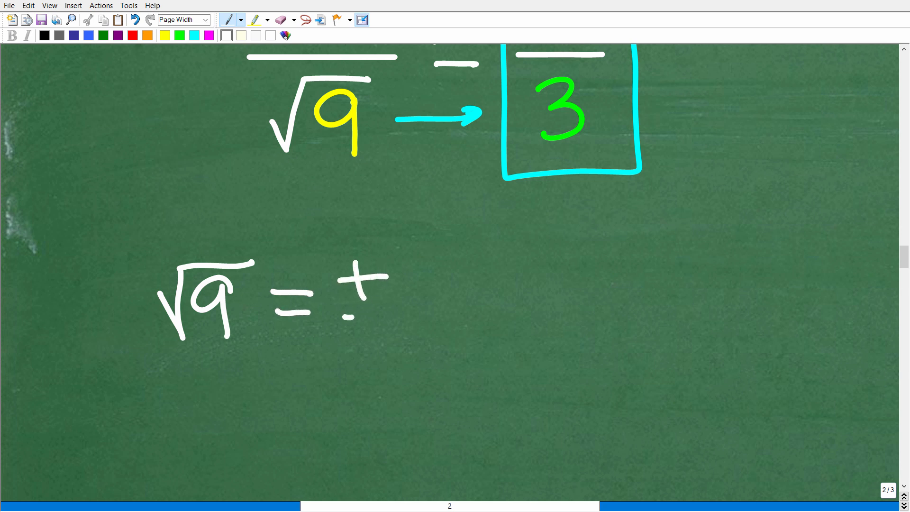
# - Handwrite ±3 after √9 =, then justify with 3·3 = 9 and −3·−3 = 9, underlined and circled
pyautogui.moveTo(348, 314); pyautogui.dragTo(441, 291)
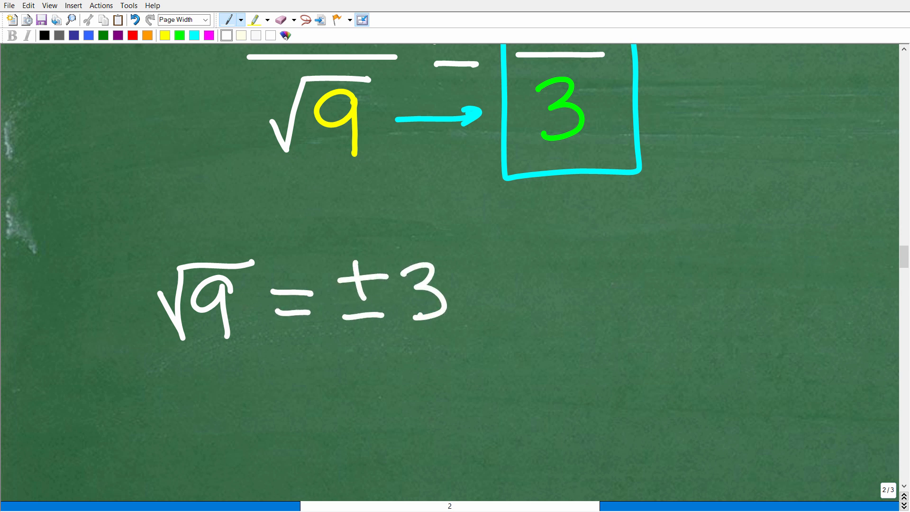
pyautogui.moveTo(569, 267); pyautogui.dragTo(589, 258)
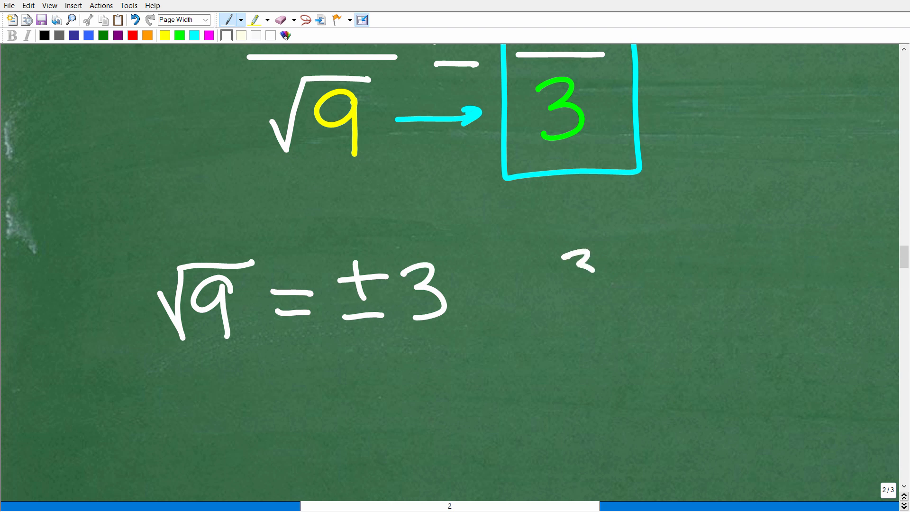
pyautogui.moveTo(569, 273); pyautogui.dragTo(702, 279)
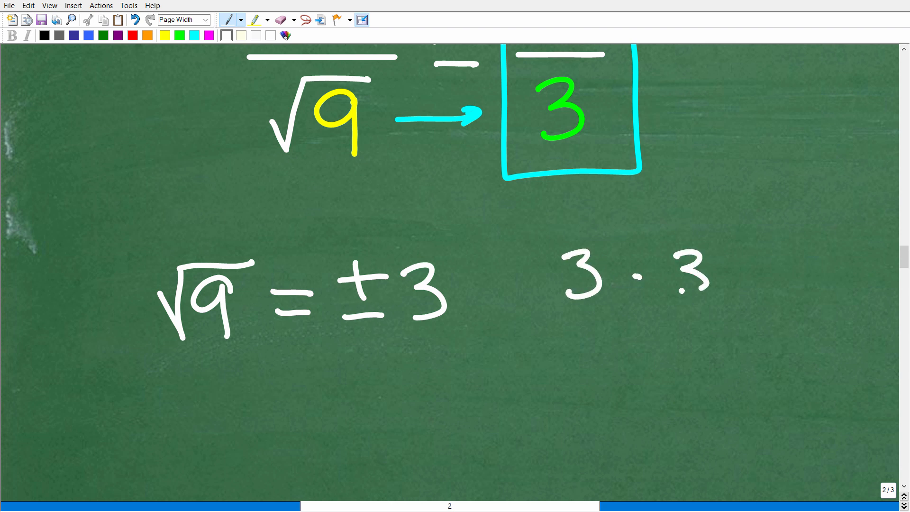
pyautogui.moveTo(720, 273); pyautogui.dragTo(812, 279)
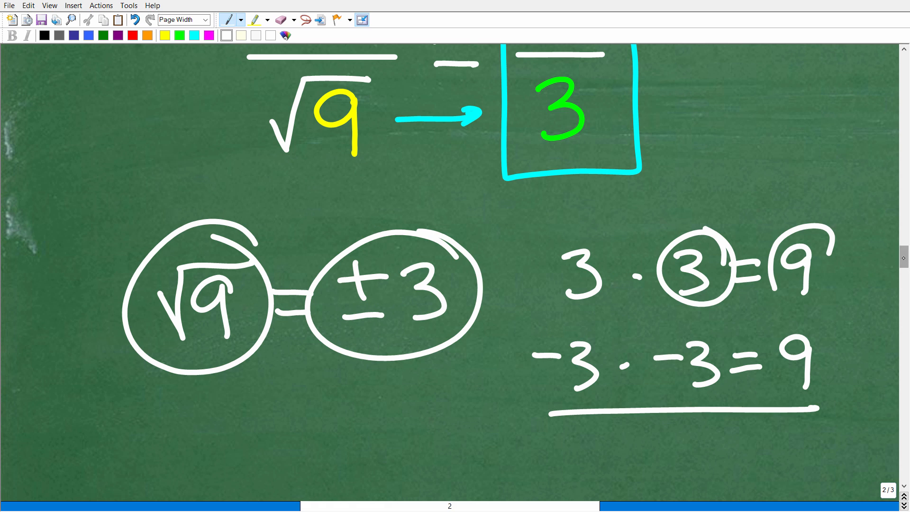
# - Handwrite √4 = 2 to the right of the boxed 1/3 answer
pyautogui.scroll(-3)
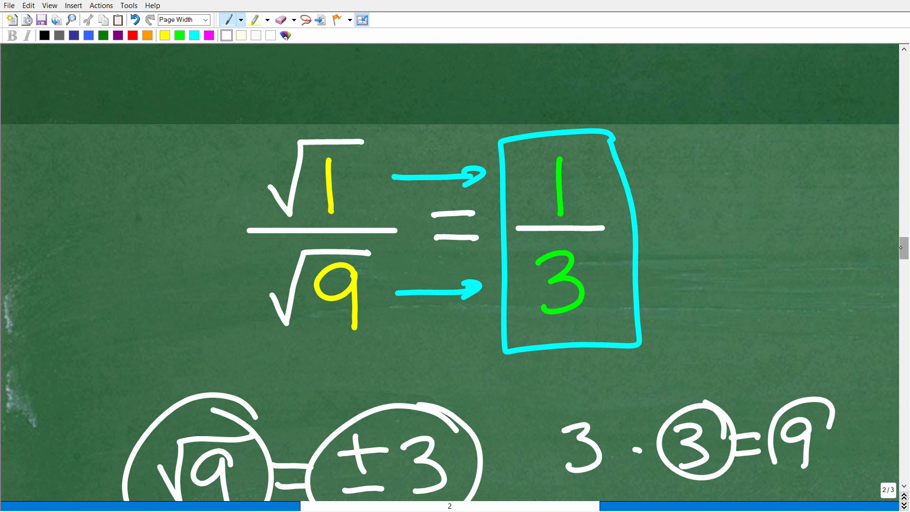
pyautogui.moveTo(765, 187)
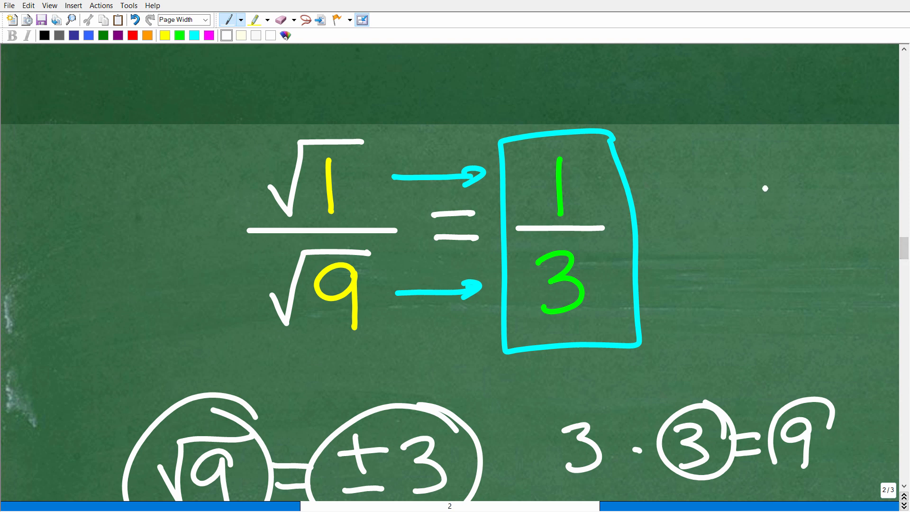
pyautogui.moveTo(703, 249); pyautogui.dragTo(766, 181)
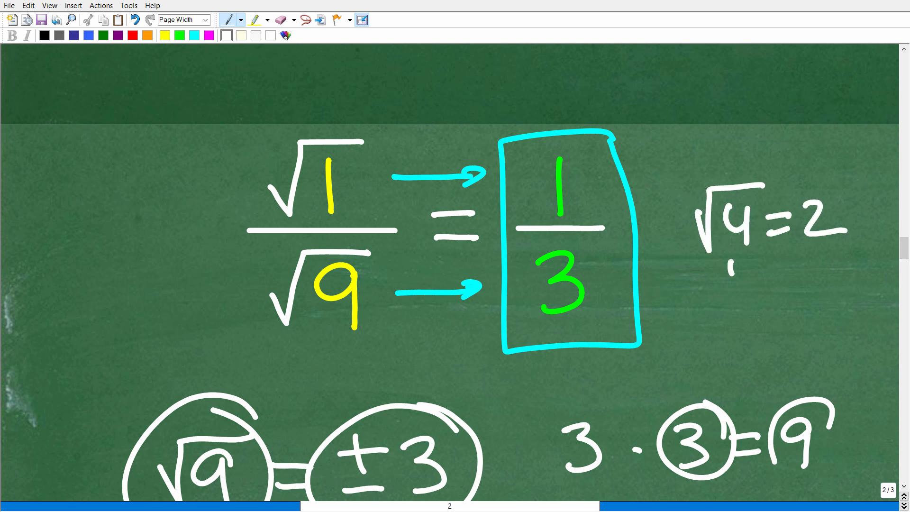
pyautogui.moveTo(744, 262); pyautogui.dragTo(807, 262)
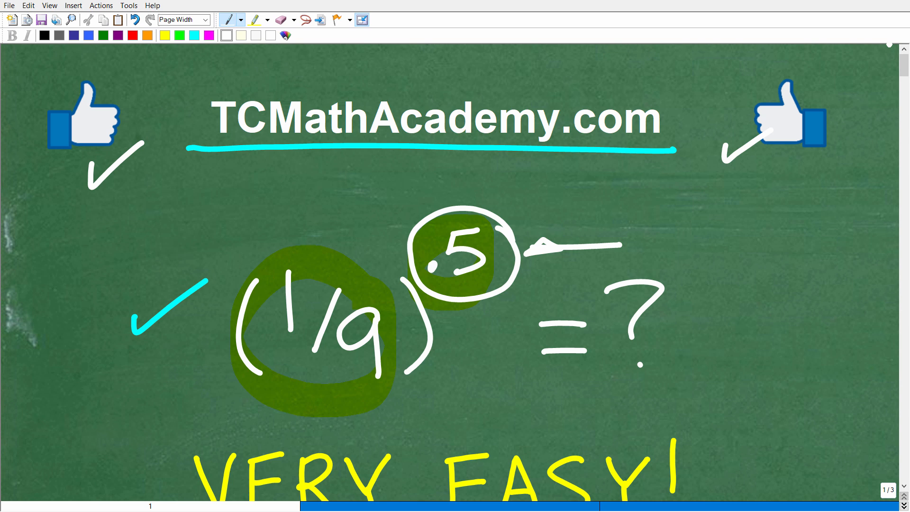
# - Draw a short white stroke right of the question mark in (1/9)^.5 = ?
pyautogui.moveTo(677, 381); pyautogui.dragTo(734, 378)
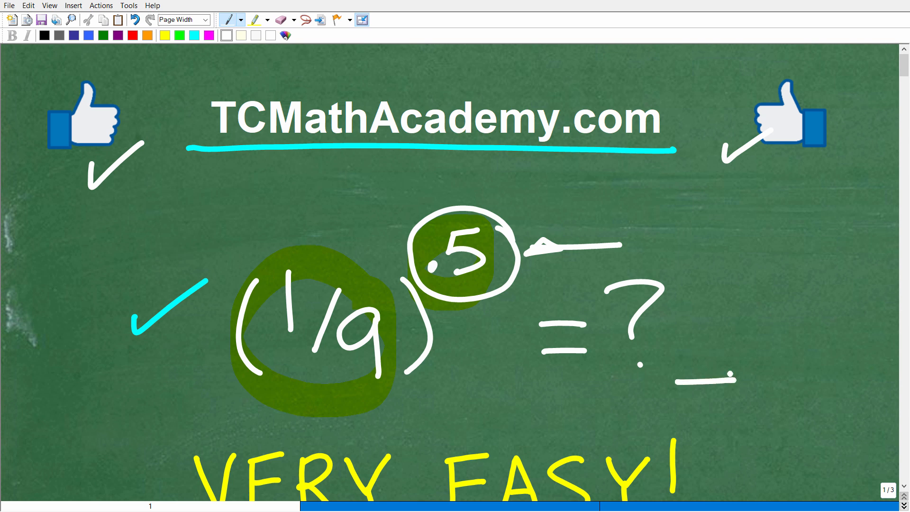